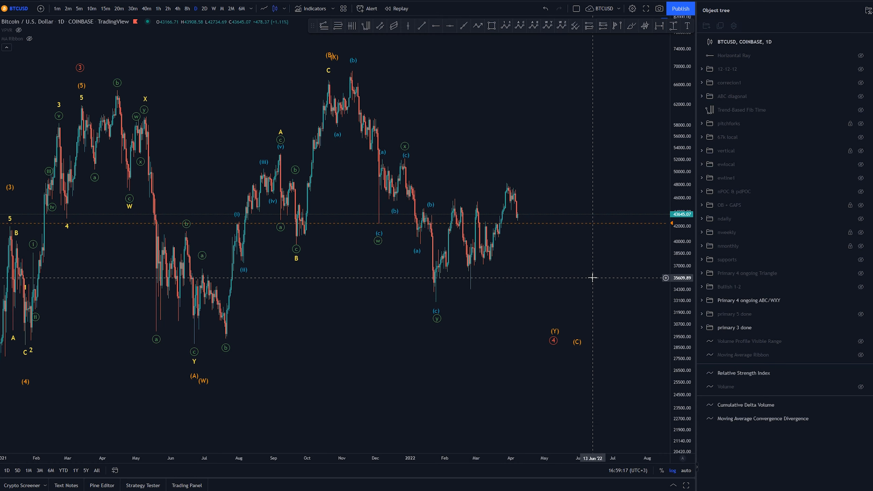
# Switch the BTCUSD chart to the 2-hour timeframe after panning toward recent candles.
pyautogui.moveTo(593, 276); pyautogui.dragTo(562, 277)
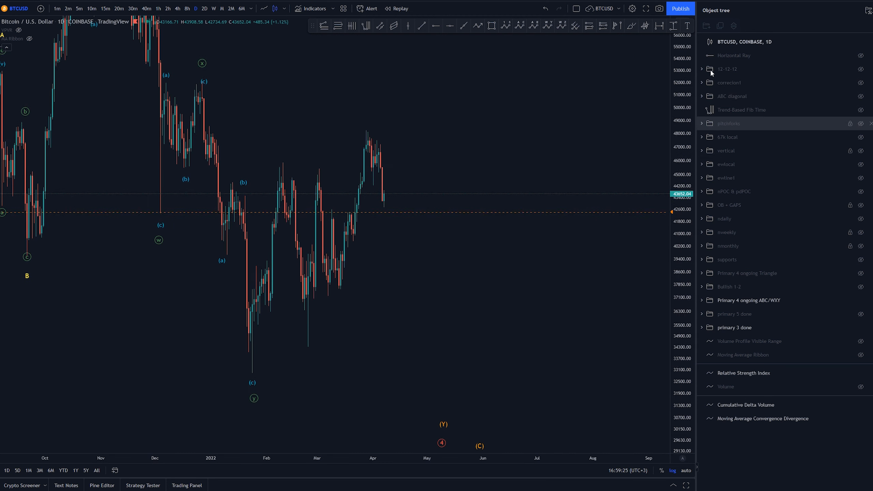
pyautogui.click(168, 8)
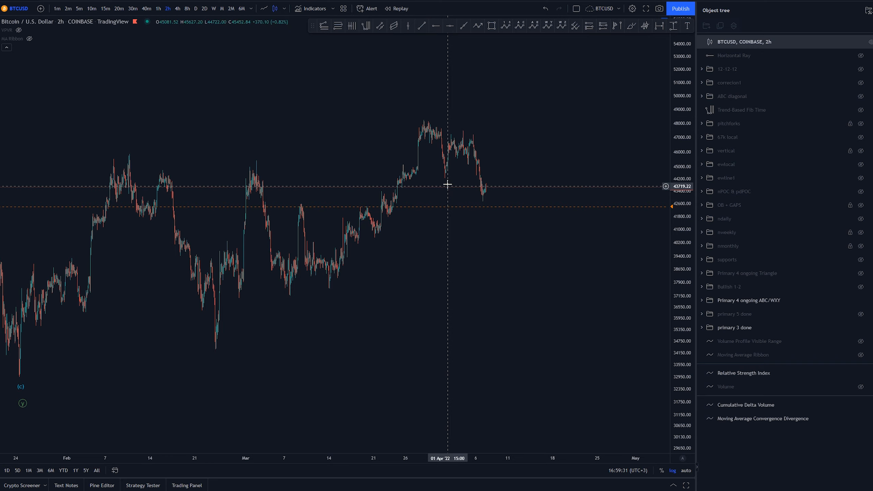
pyautogui.moveTo(421, 172)
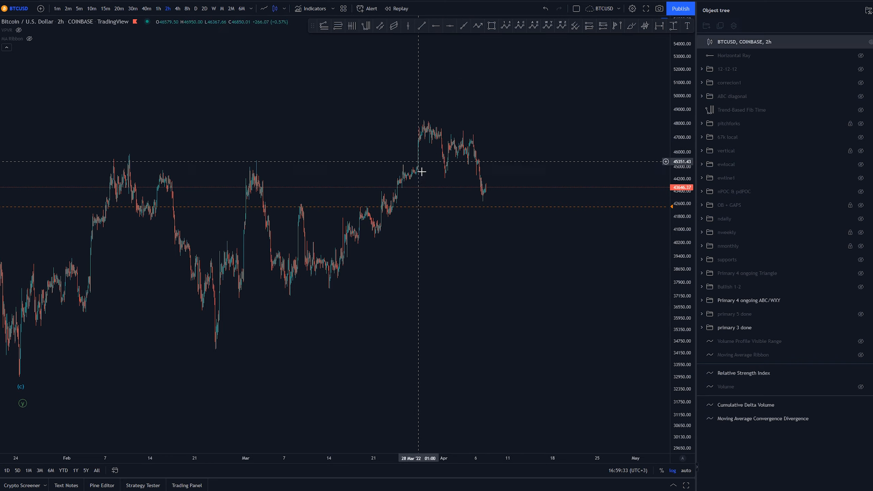
pyautogui.moveTo(464, 161)
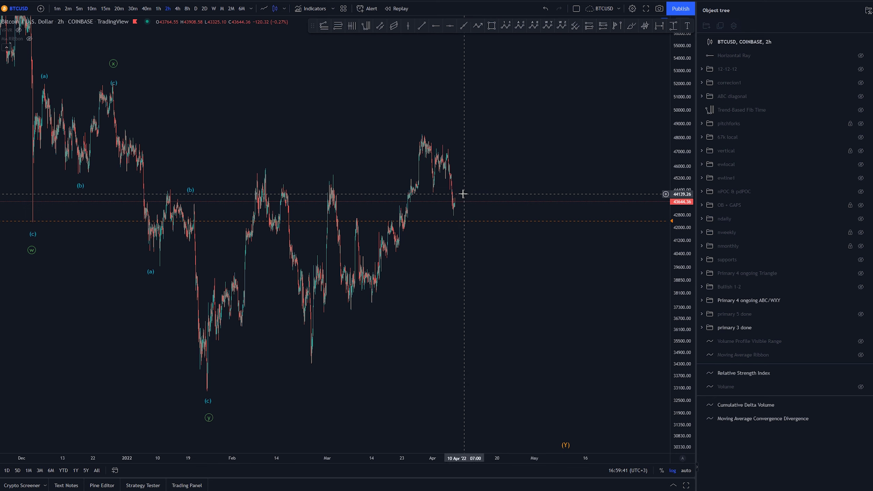
pyautogui.moveTo(452, 198)
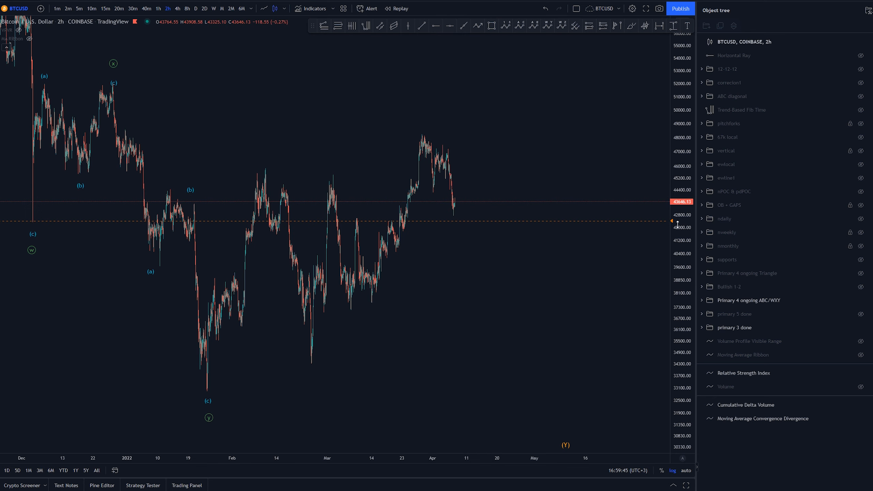
# Show the ABC diagonal group: rising wedge, i–v sub-waves, Fib targets and invalidation level.
pyautogui.click(862, 96)
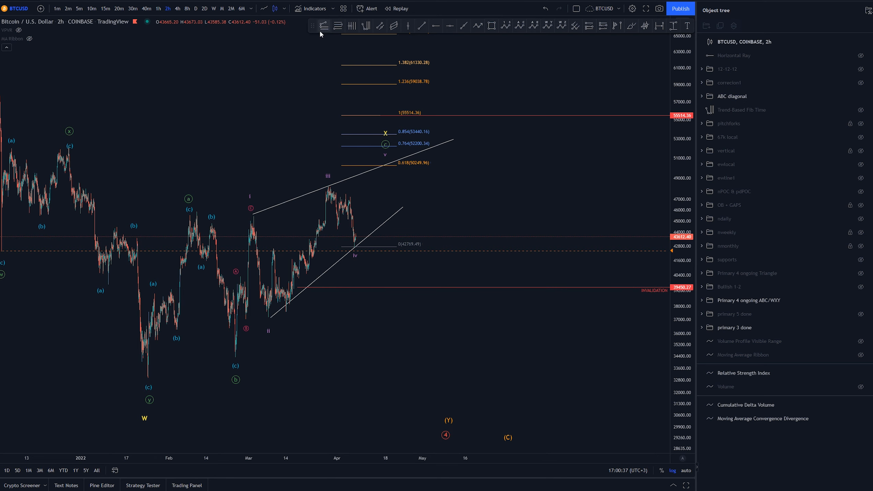
# Start a trend-based Fib extension anchored at the wave i high.
pyautogui.click(234, 349)
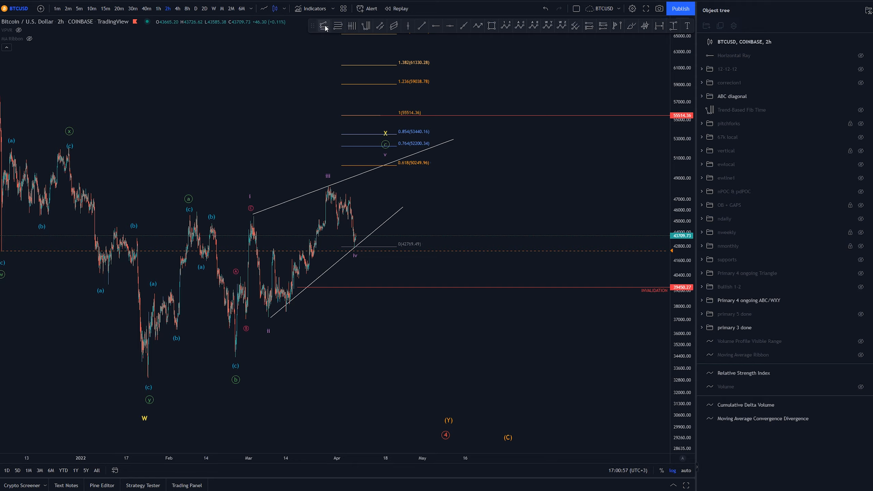
pyautogui.moveTo(343, 194)
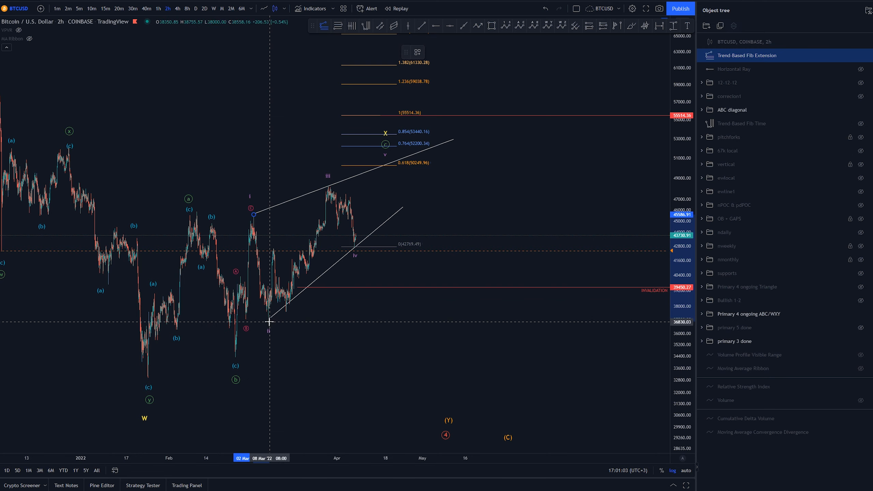
# Anchor the Fib extension's second point at the wave ii low.
pyautogui.moveTo(267, 322); pyautogui.dragTo(453, 185)
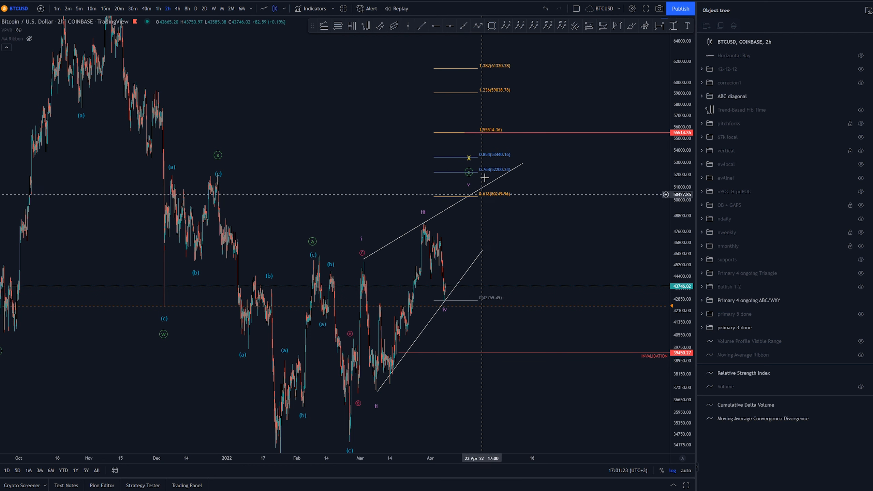
pyautogui.moveTo(422, 44)
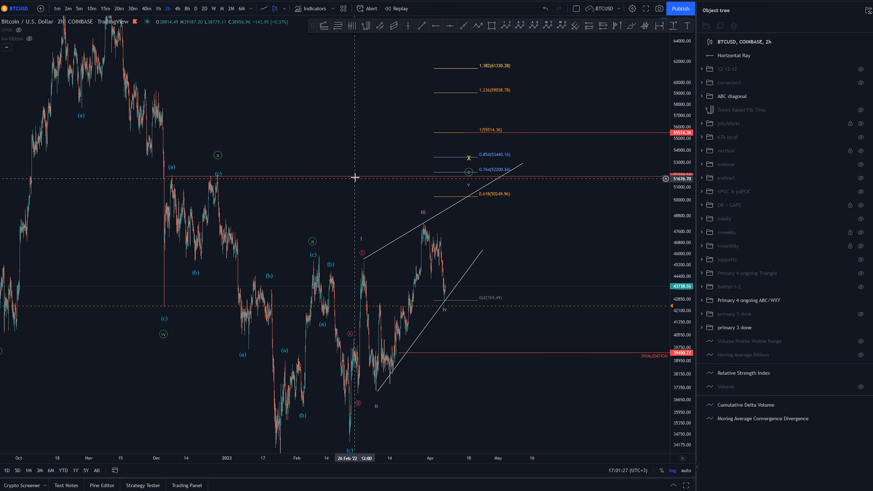
pyautogui.moveTo(296, 187)
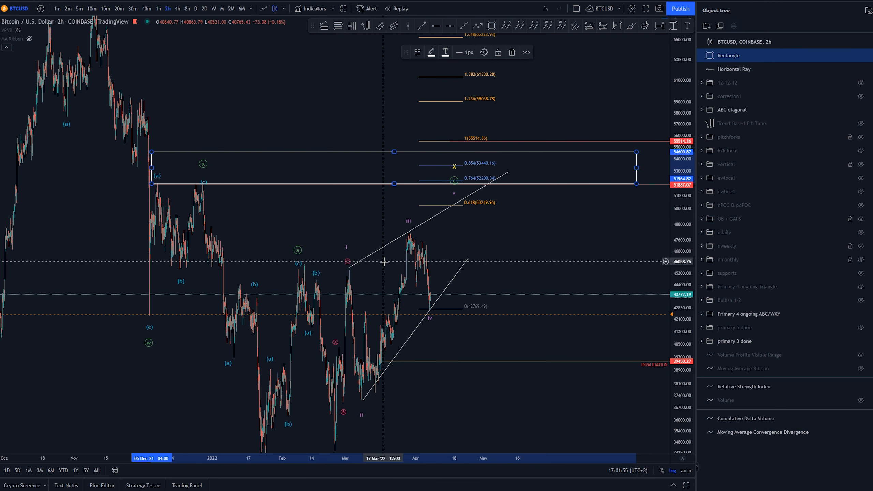
pyautogui.moveTo(435, 206)
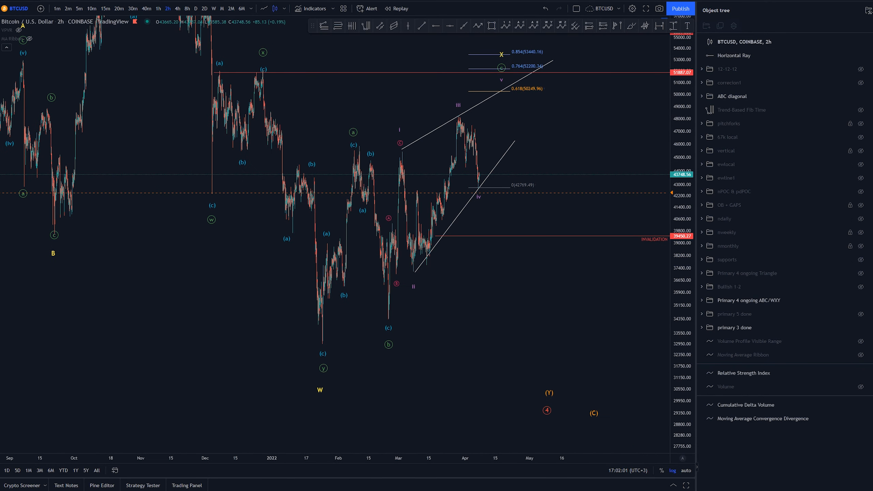
# Switch the BTCUSD chart back to the daily timeframe.
pyautogui.click(190, 9)
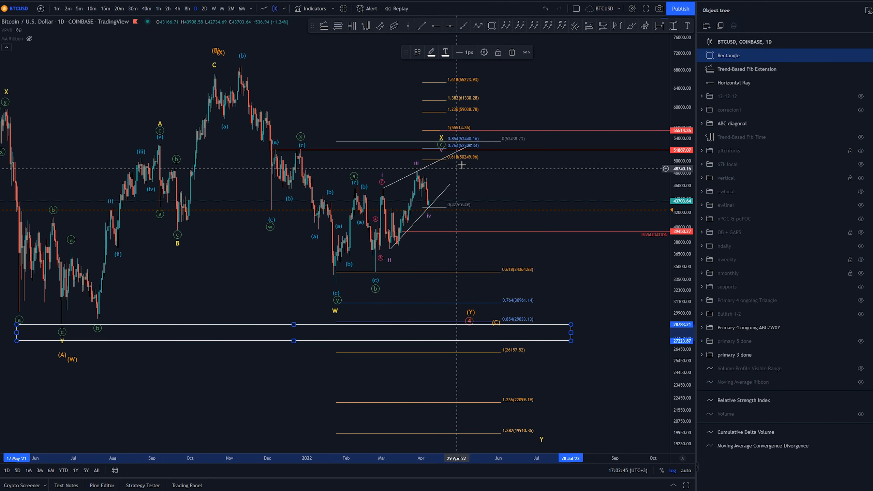
pyautogui.moveTo(277, 143)
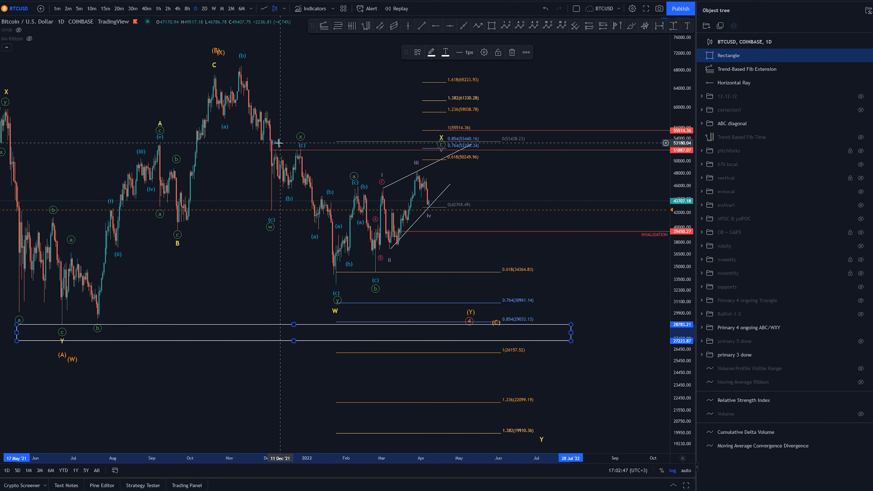
pyautogui.moveTo(379, 153)
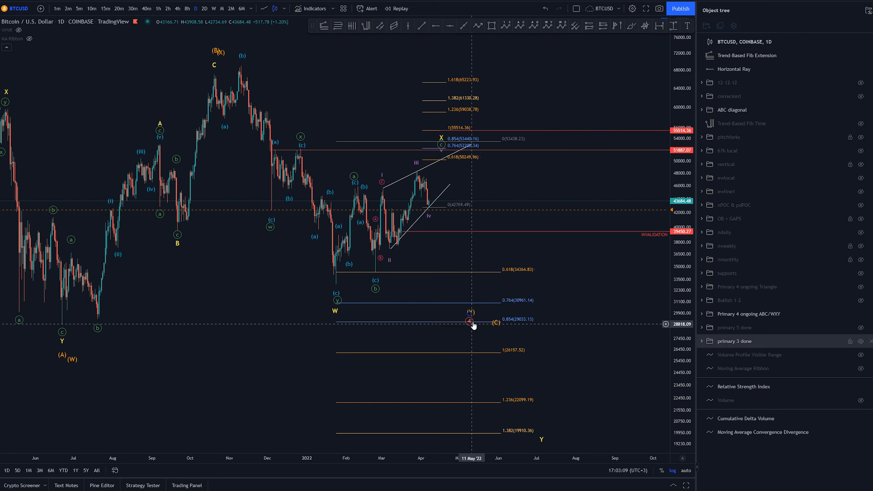
pyautogui.moveTo(480, 331)
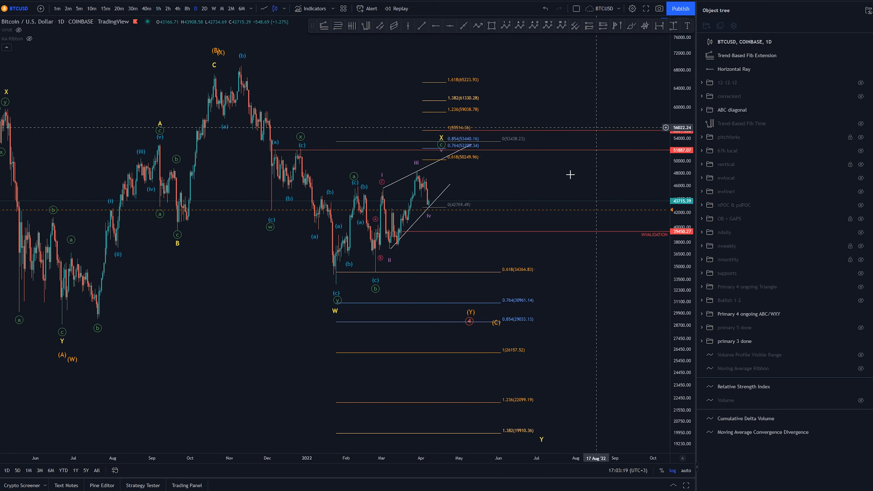
pyautogui.moveTo(609, 57)
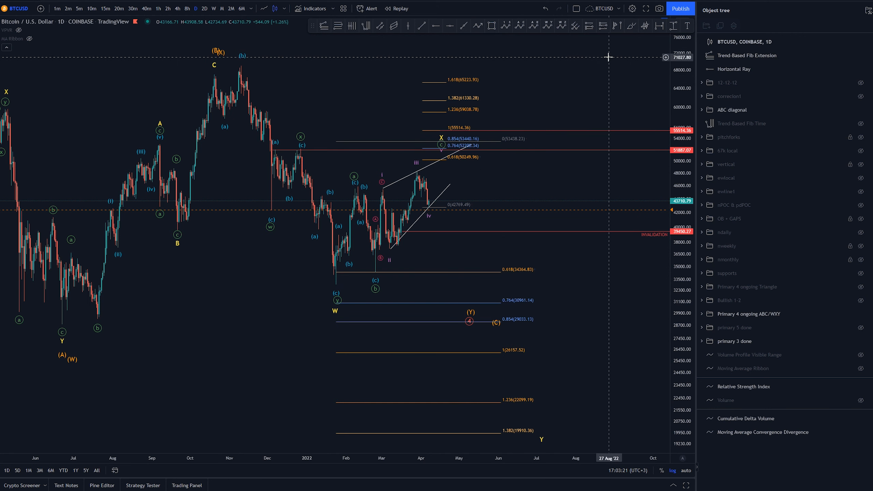
pyautogui.moveTo(498, 310)
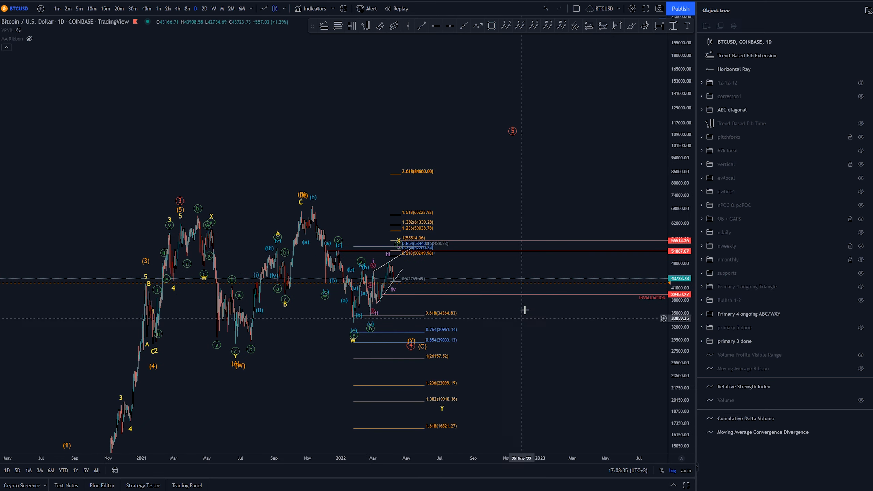
pyautogui.moveTo(518, 203)
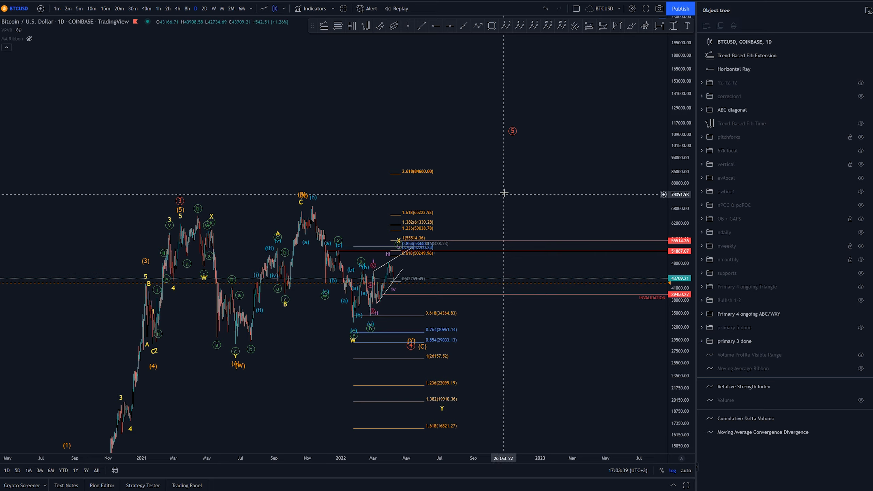
pyautogui.moveTo(530, 186)
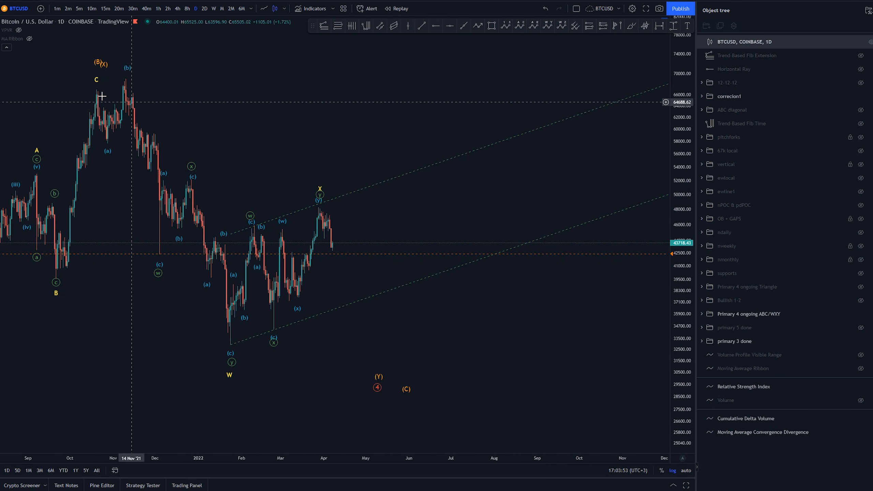
pyautogui.moveTo(161, 317)
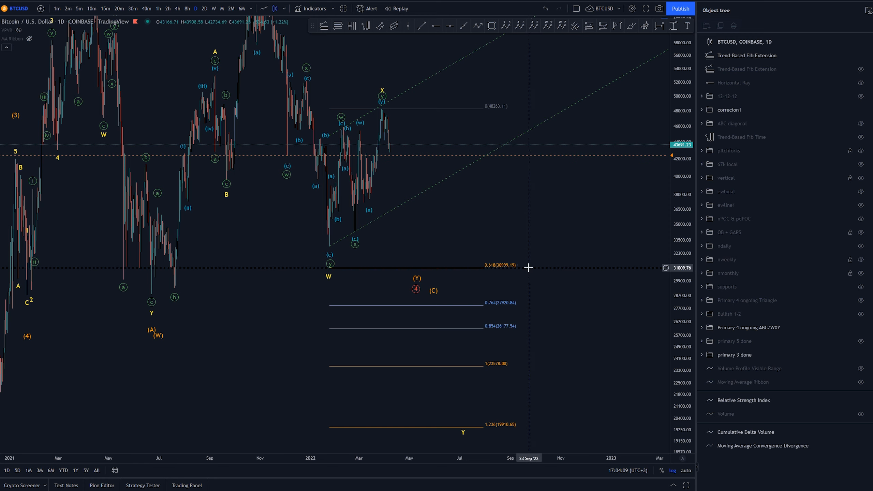
pyautogui.moveTo(307, 275)
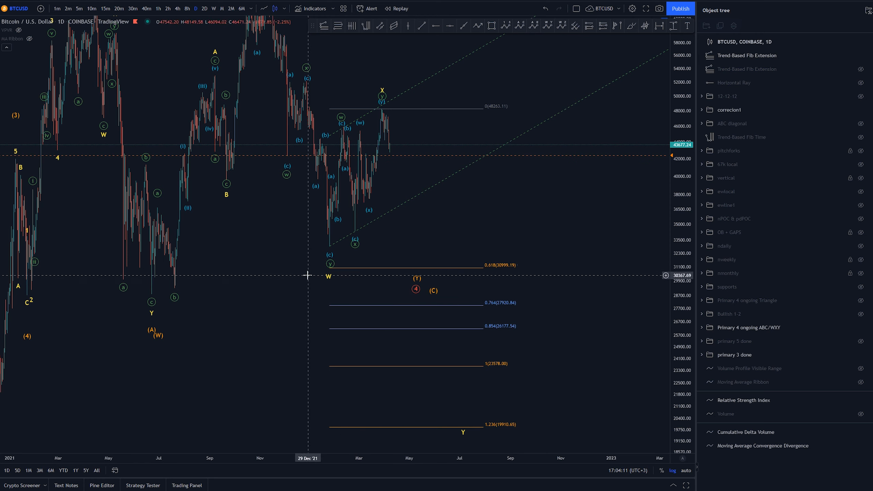
# Reposition the new Fib extension from the X high at 48263 with targets 30999 to 19910.
pyautogui.click(747, 55)
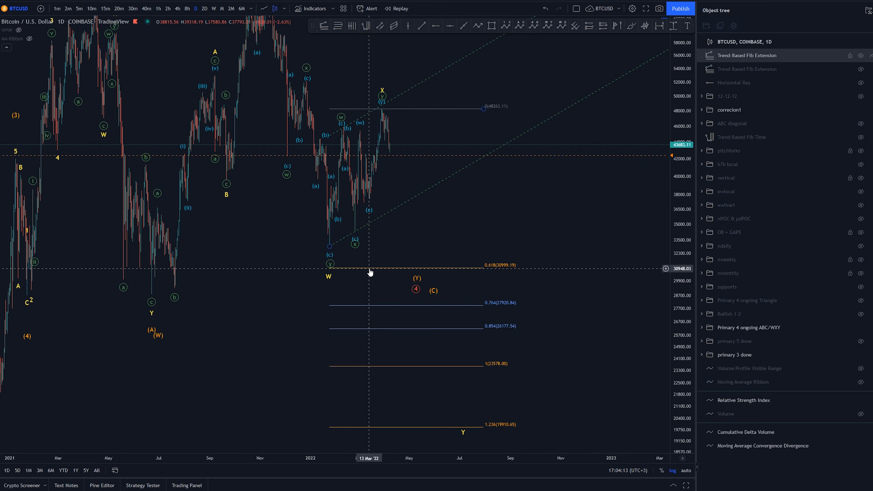
pyautogui.moveTo(369, 270); pyautogui.dragTo(489, 267)
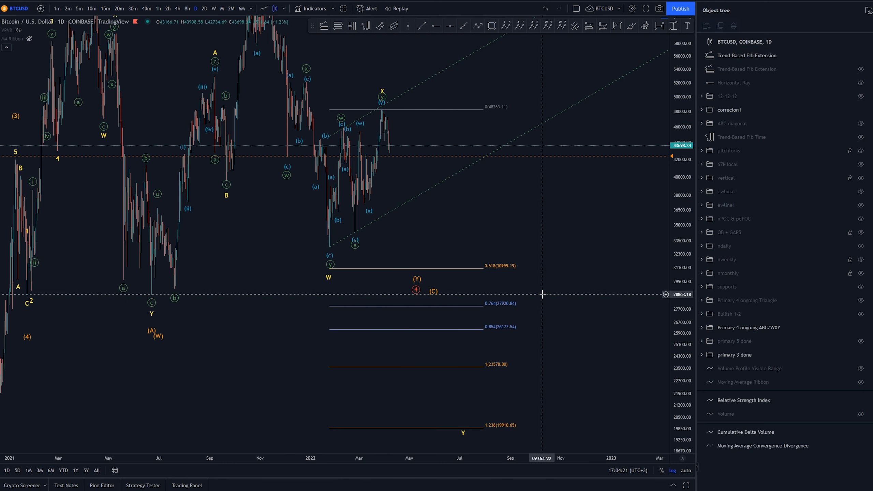
pyautogui.click(747, 56)
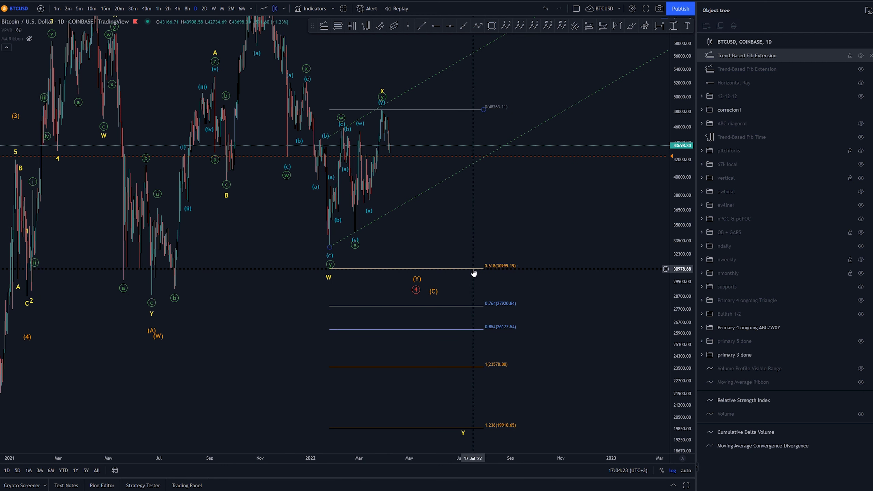
pyautogui.moveTo(480, 294)
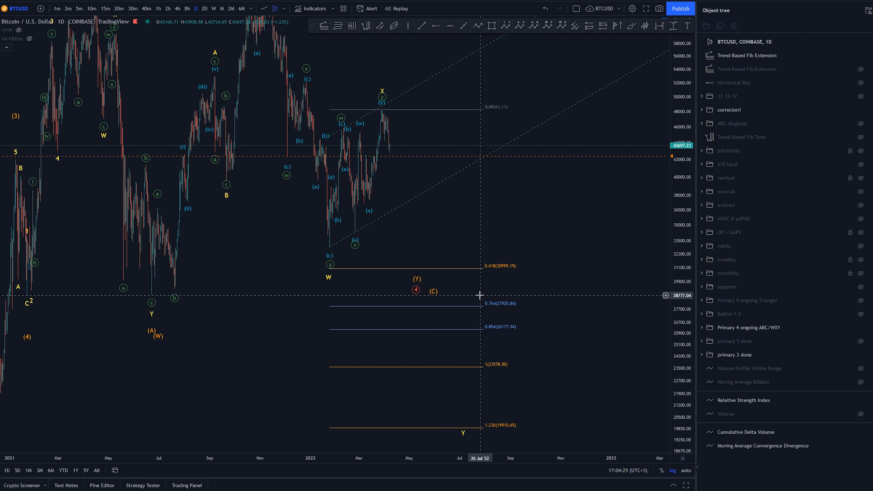
pyautogui.moveTo(434, 272)
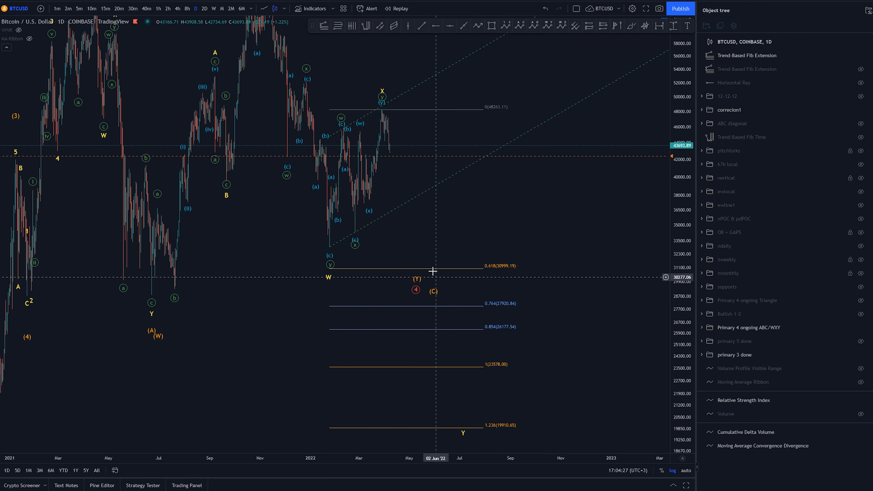
pyautogui.moveTo(449, 281)
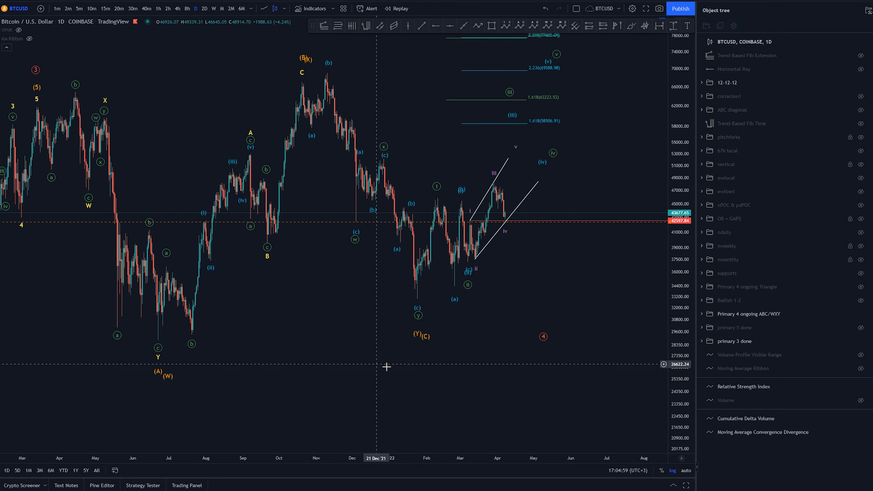
pyautogui.moveTo(412, 345)
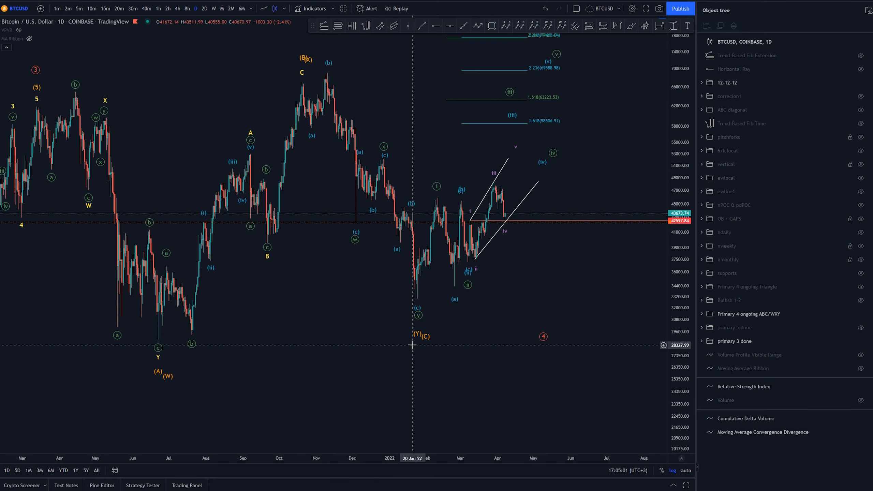
pyautogui.moveTo(351, 137)
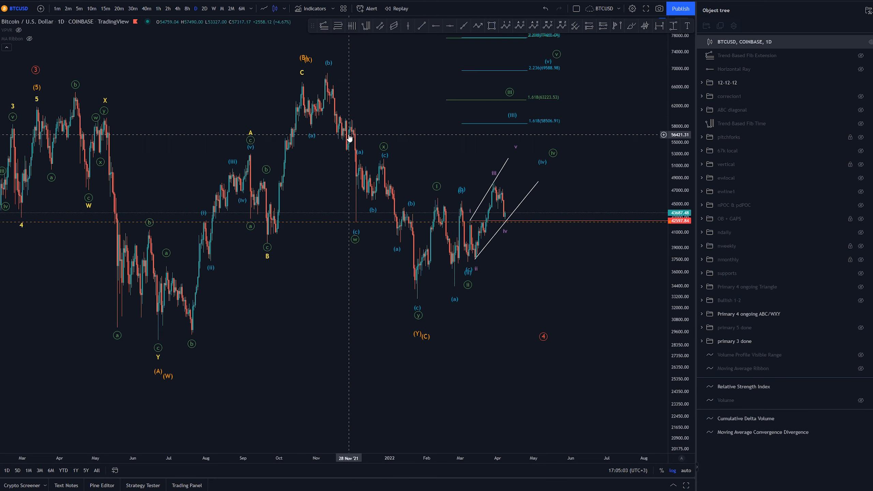
pyautogui.moveTo(421, 306)
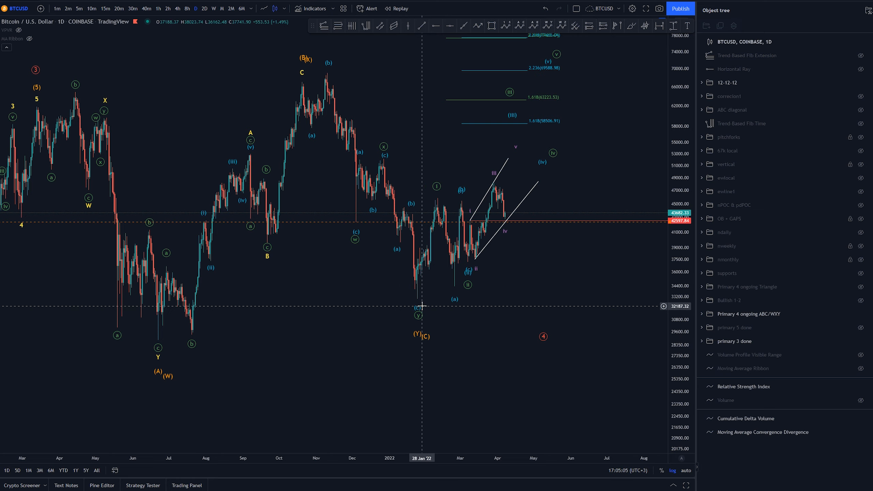
pyautogui.moveTo(497, 341)
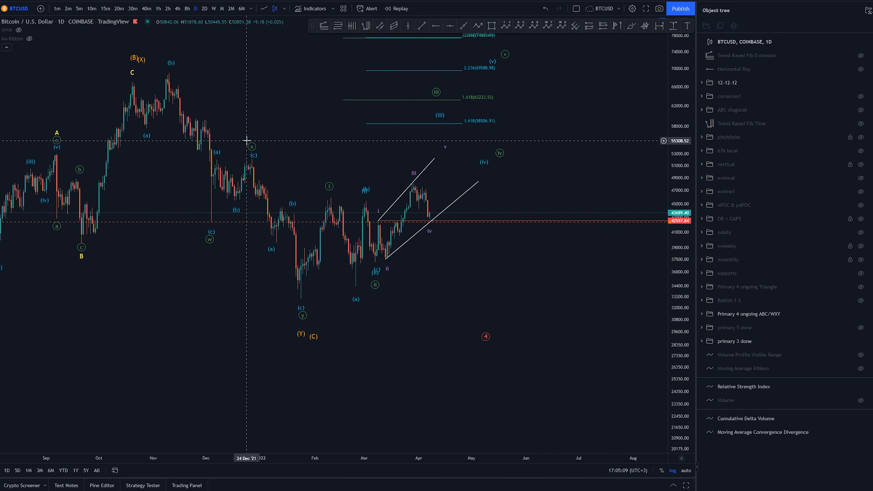
pyautogui.moveTo(483, 371)
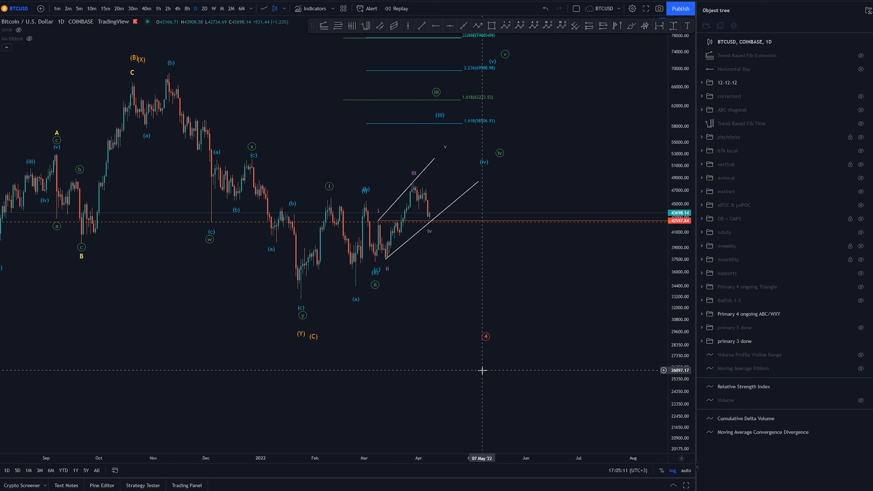
# Zoom the daily chart into the recent rising white channel.
pyautogui.moveTo(483, 370); pyautogui.dragTo(458, 335)
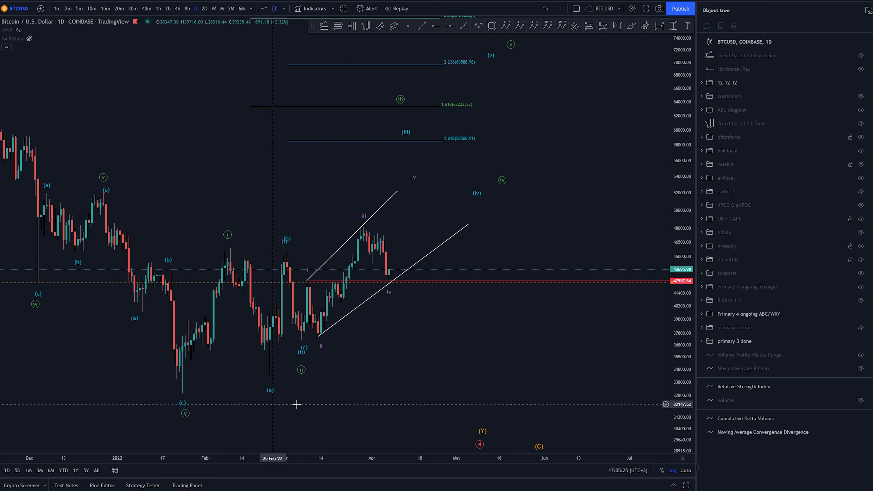
pyautogui.moveTo(192, 395)
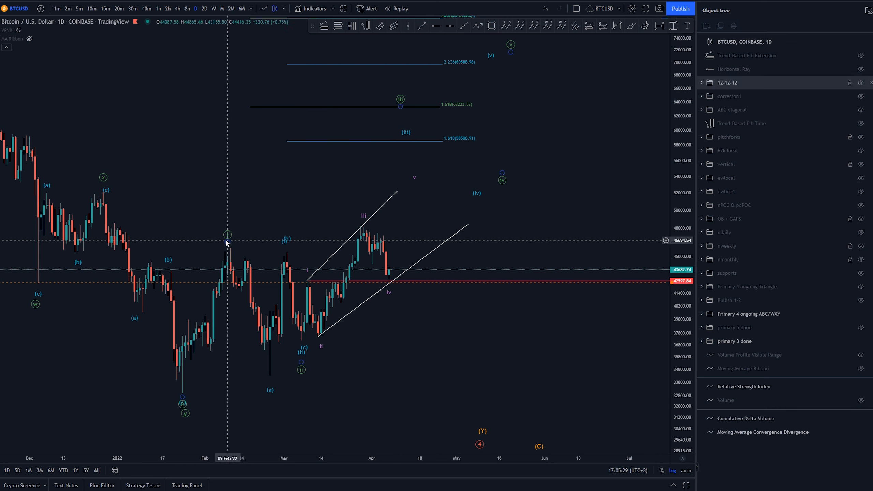
pyautogui.moveTo(197, 412)
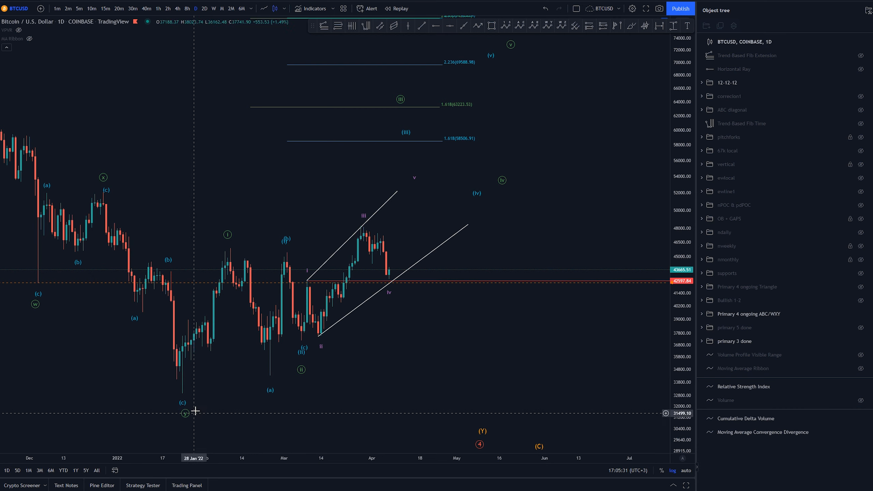
pyautogui.moveTo(255, 367)
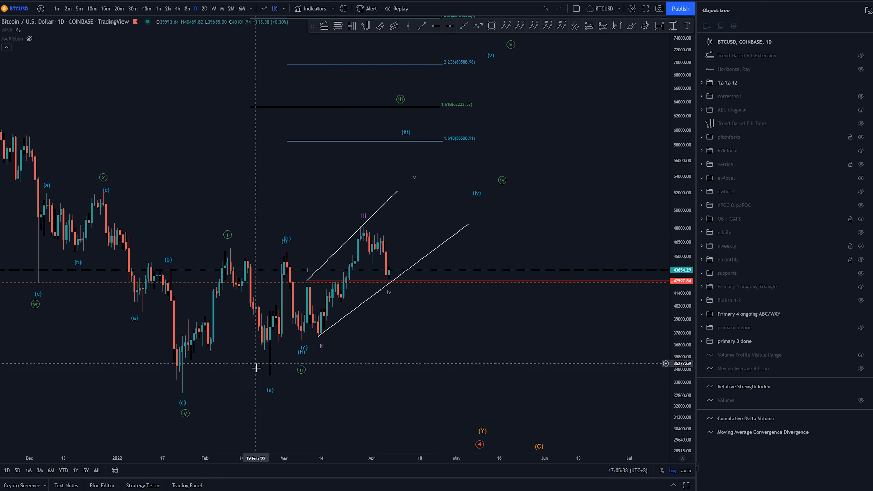
pyautogui.moveTo(264, 393)
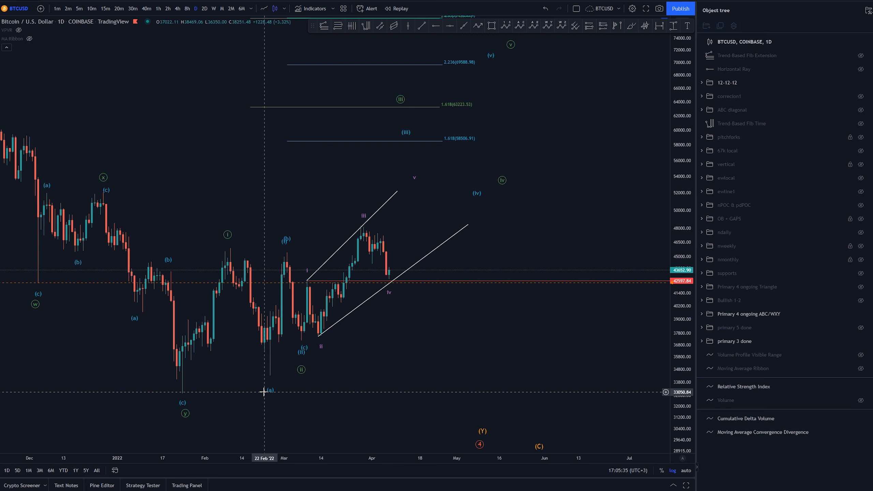
pyautogui.moveTo(292, 287)
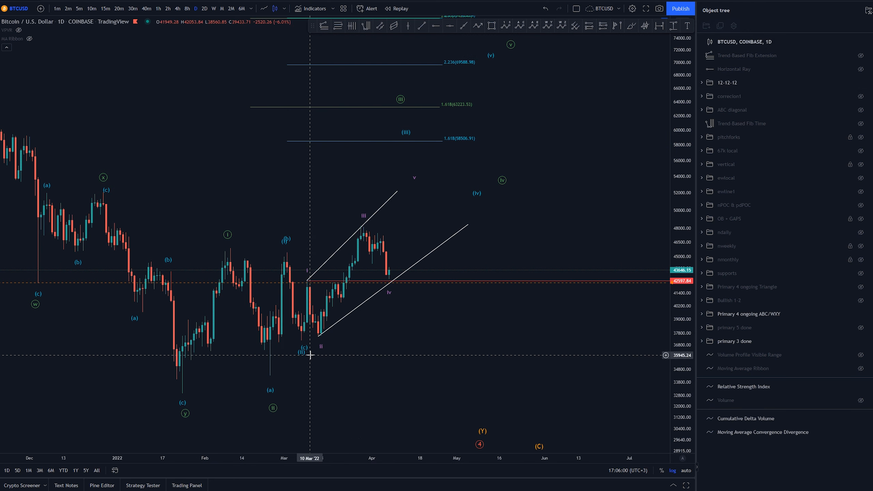
pyautogui.moveTo(396, 380)
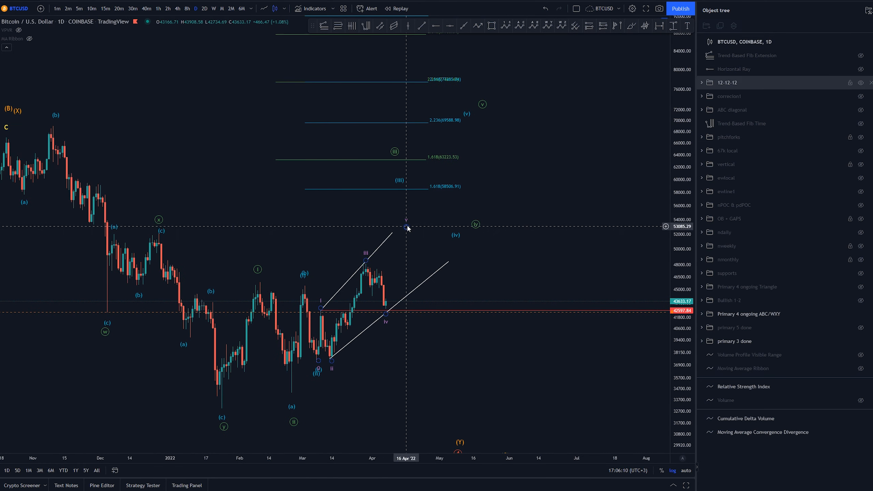
# Relabel the channel sub-waves as red 1–5 and start a new purple i–v impulse count.
pyautogui.click(418, 51)
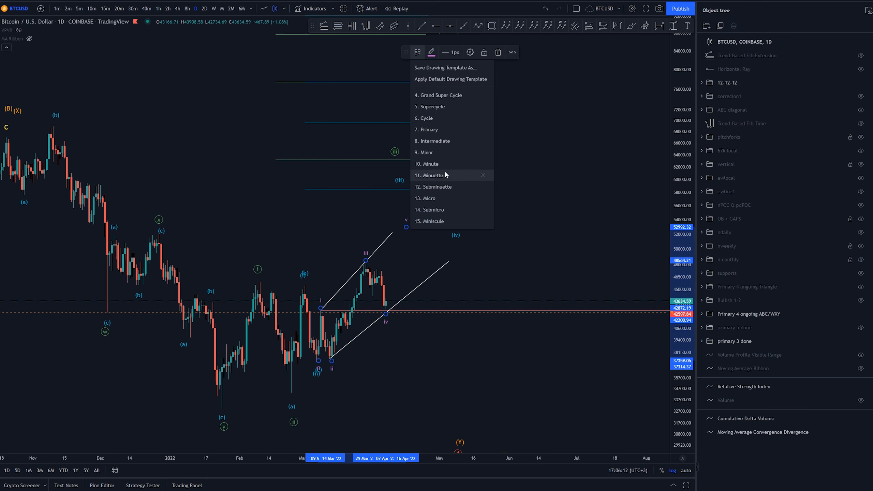
pyautogui.moveTo(446, 198)
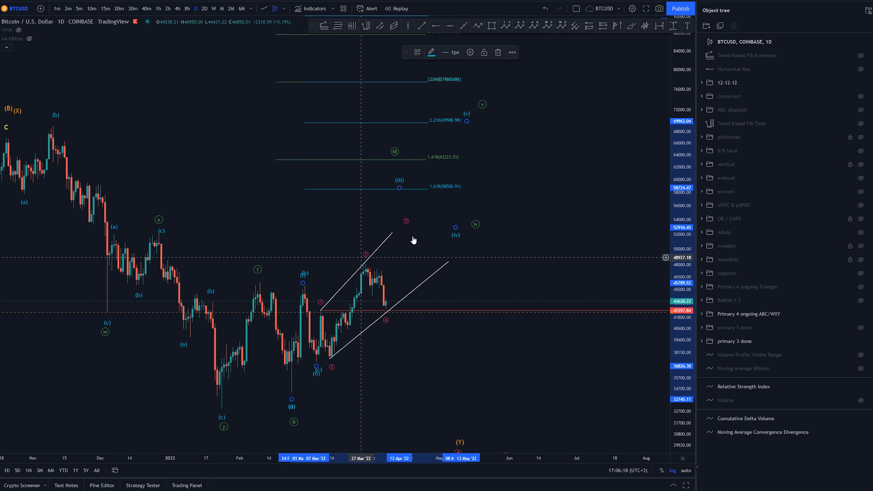
pyautogui.click(701, 83)
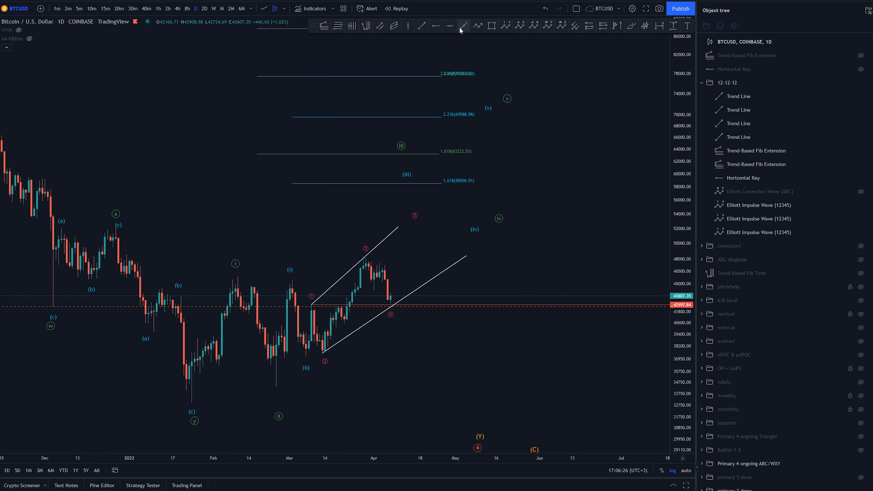
pyautogui.click(505, 26)
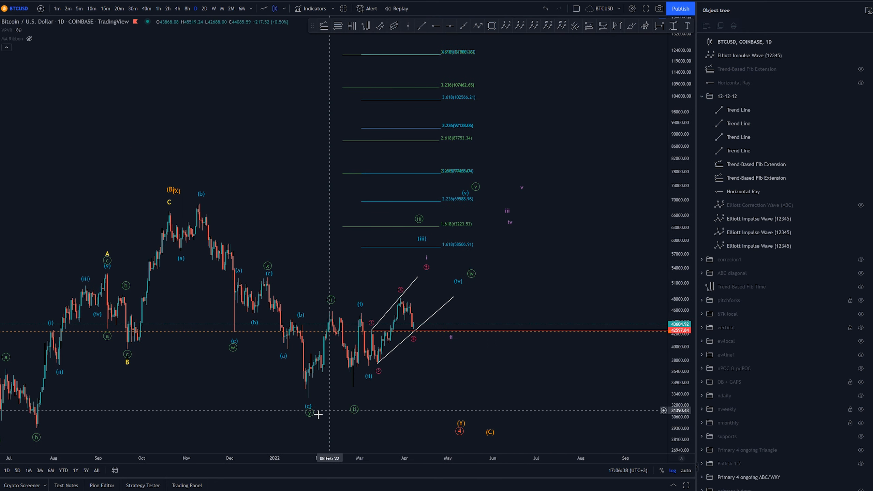
pyautogui.moveTo(370, 238)
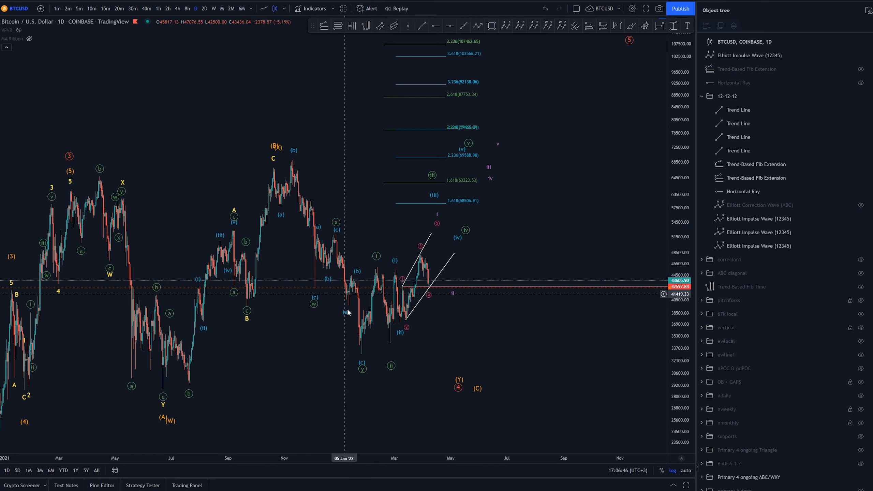
pyautogui.moveTo(388, 279)
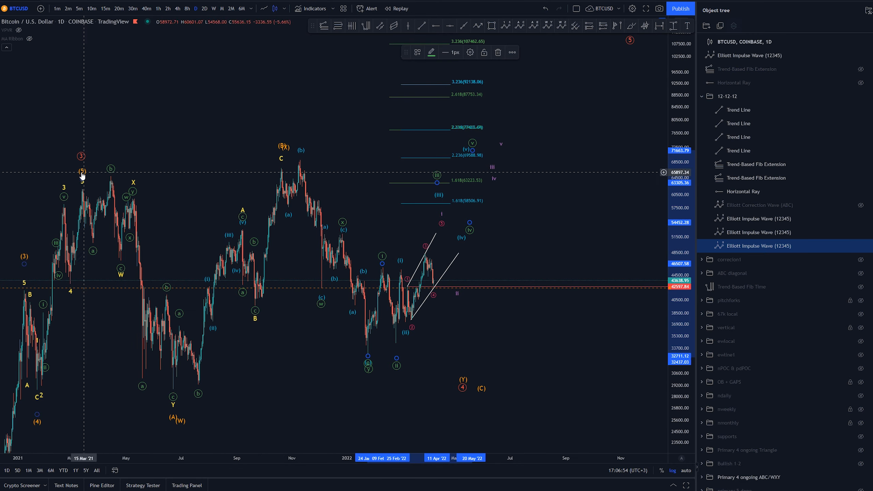
# Hide the 12-12-12 drawing group, leaving only the new i–v impulse projection.
pyautogui.rightClick(76, 292)
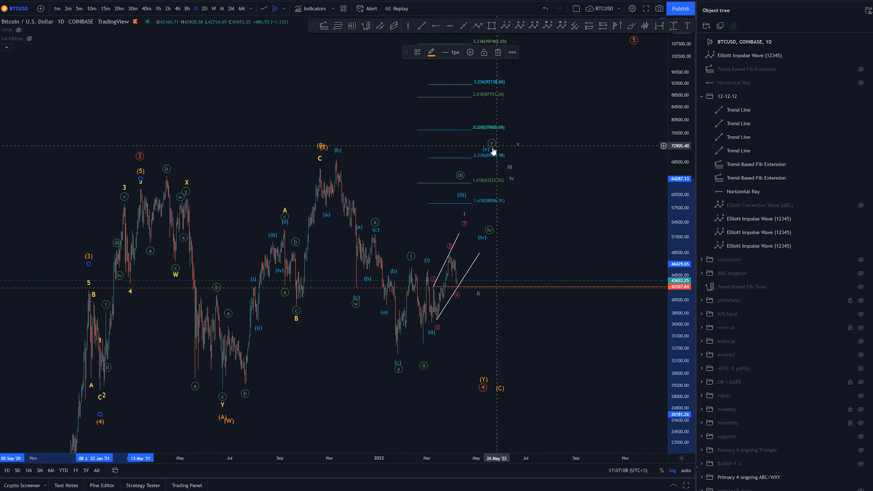
pyautogui.moveTo(487, 193)
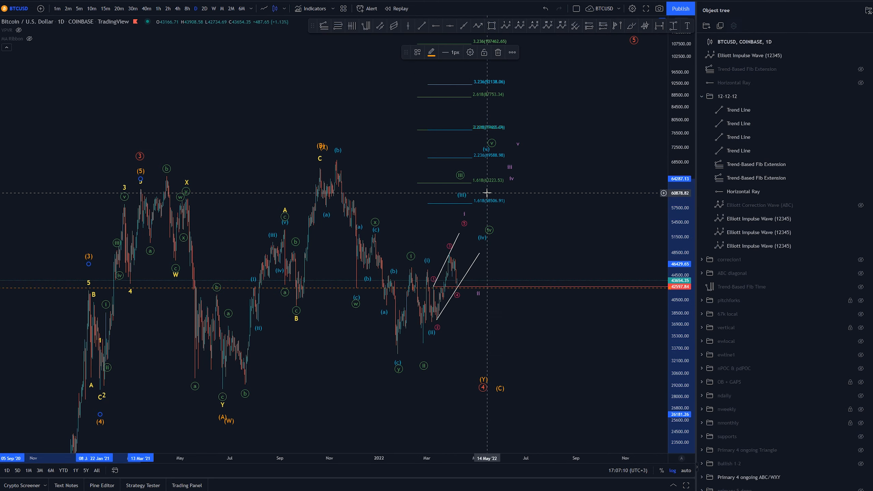
pyautogui.moveTo(546, 197)
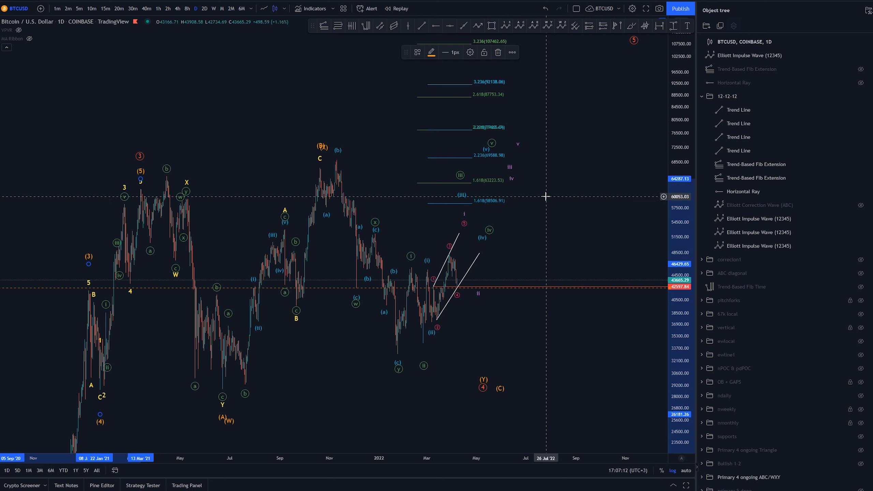
pyautogui.moveTo(517, 154)
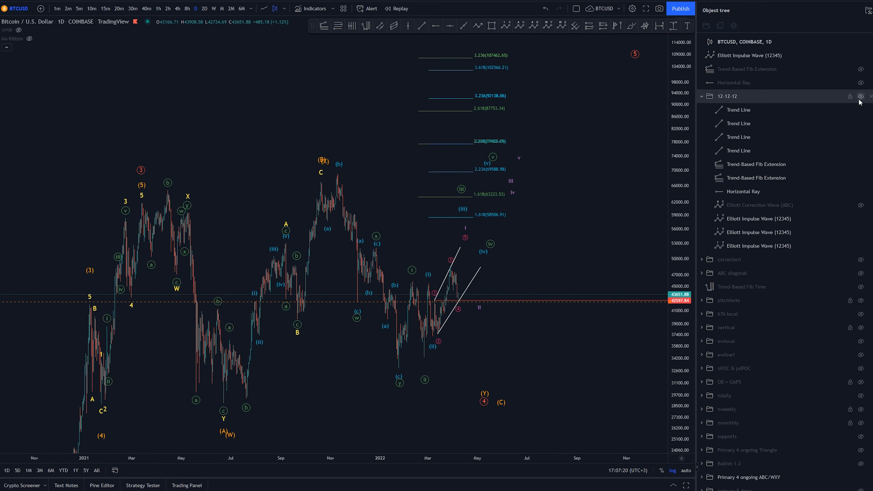
pyautogui.click(749, 55)
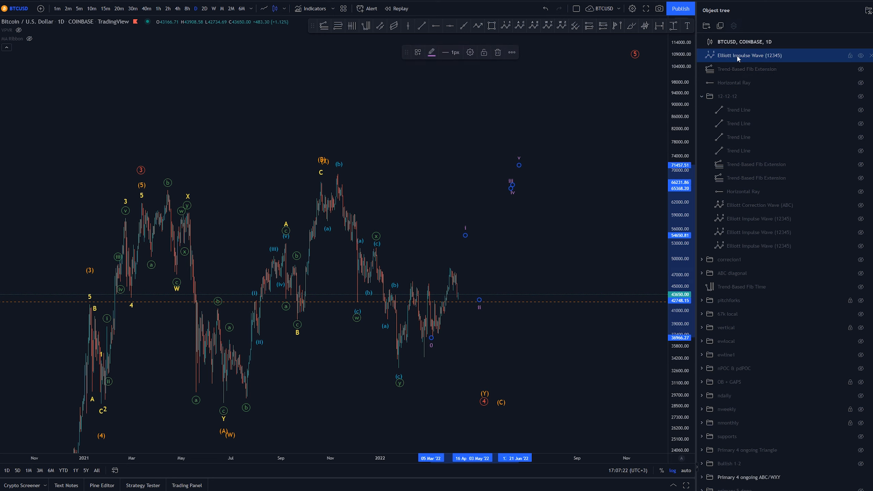